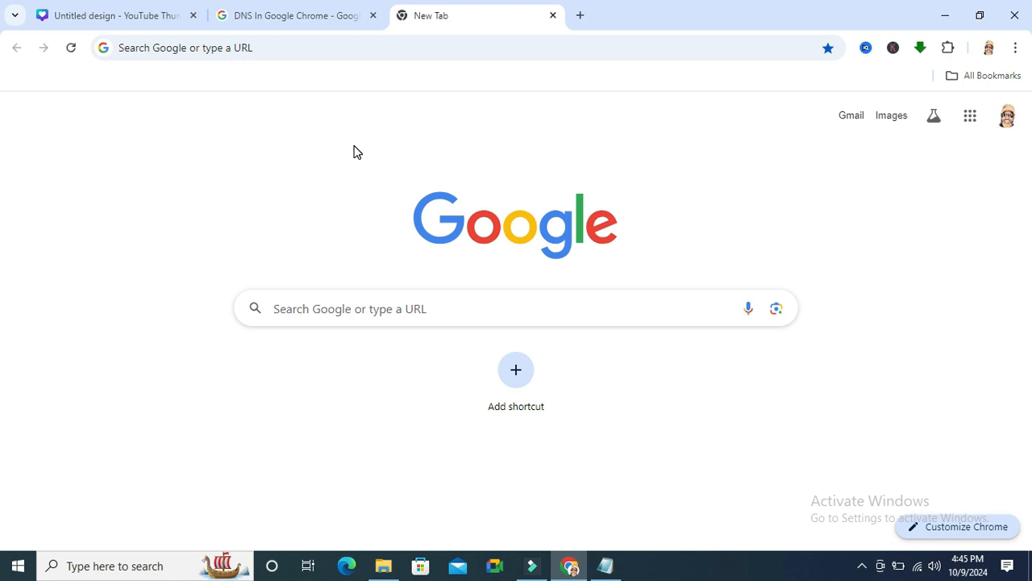
mouse_move(653, 171)
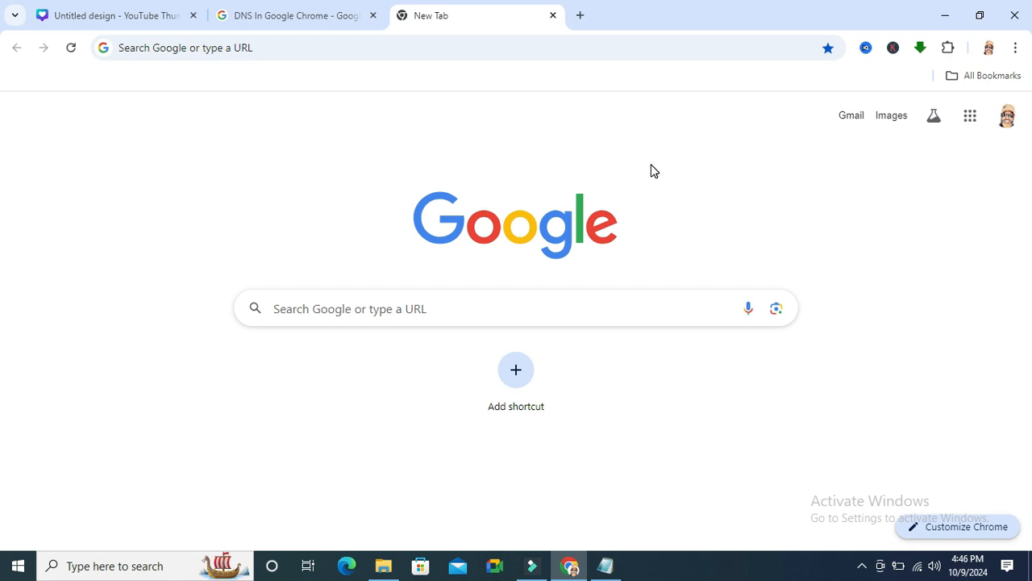
mouse_move(1016, 48)
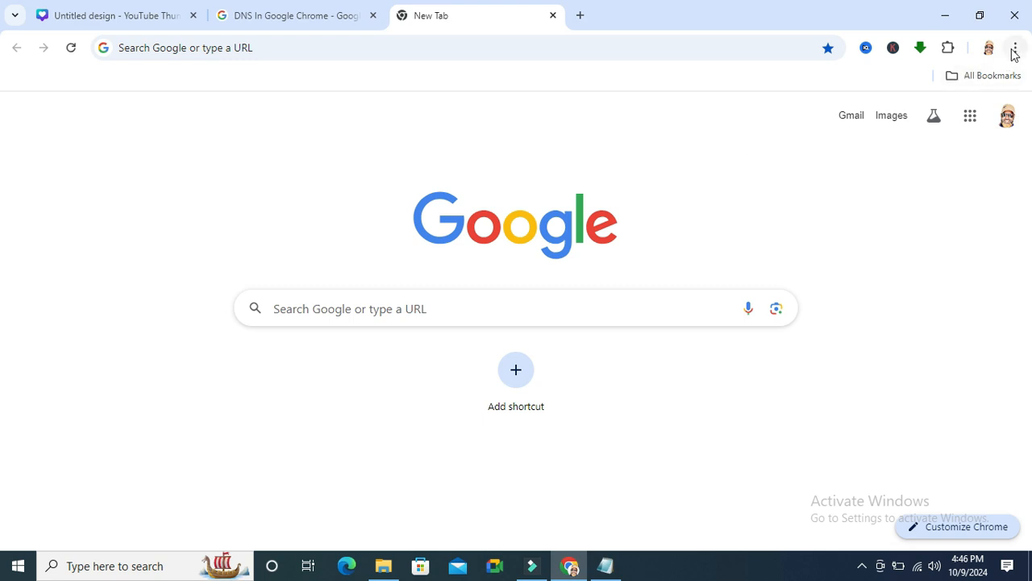
mouse_move(1015, 49)
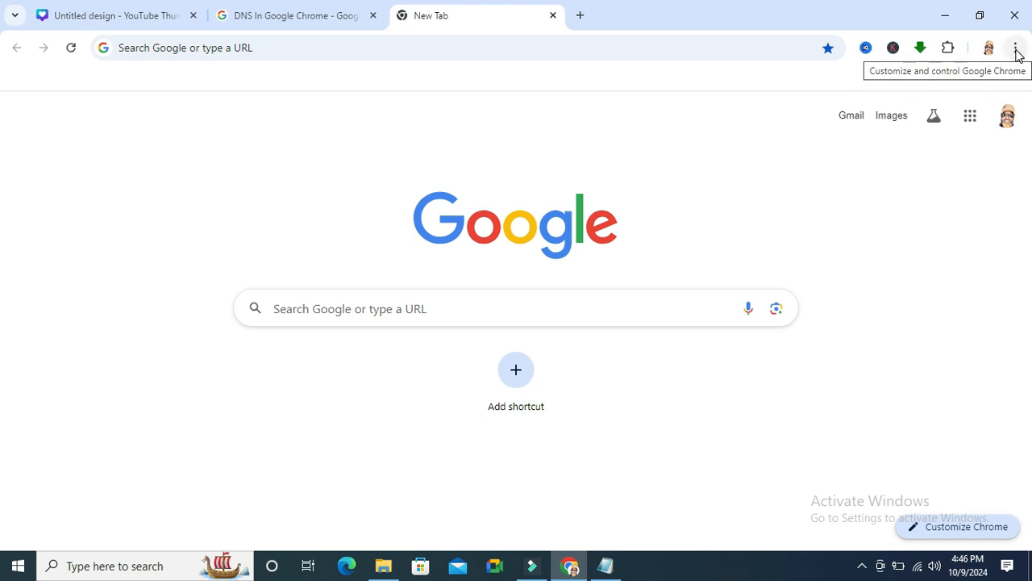
Open Chrome's Settings page from the three-dot Customize and control menu.
click(1016, 47)
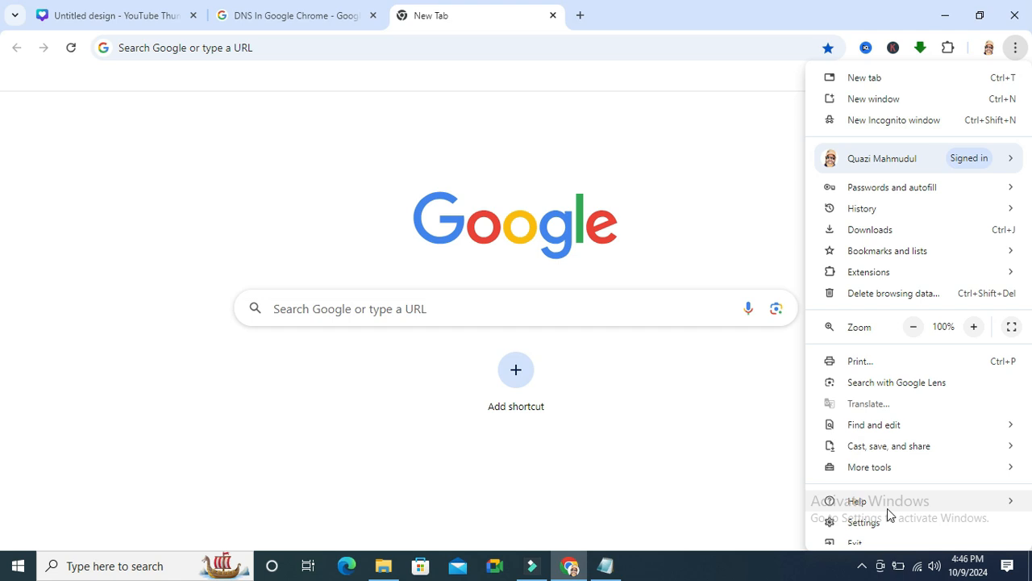
click(864, 523)
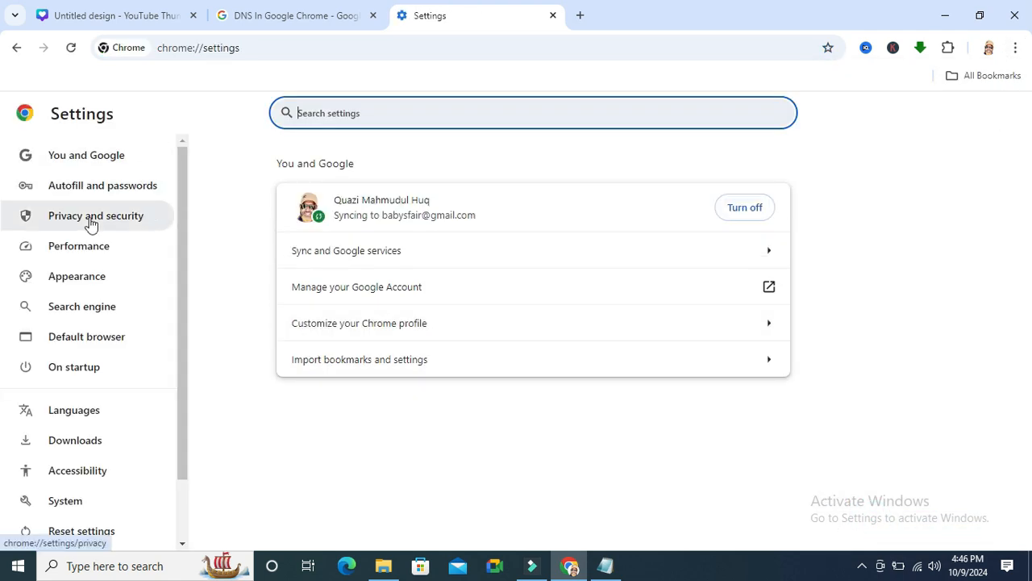
Go to Privacy and security and scroll to the Security section's Use secure DNS option.
click(95, 216)
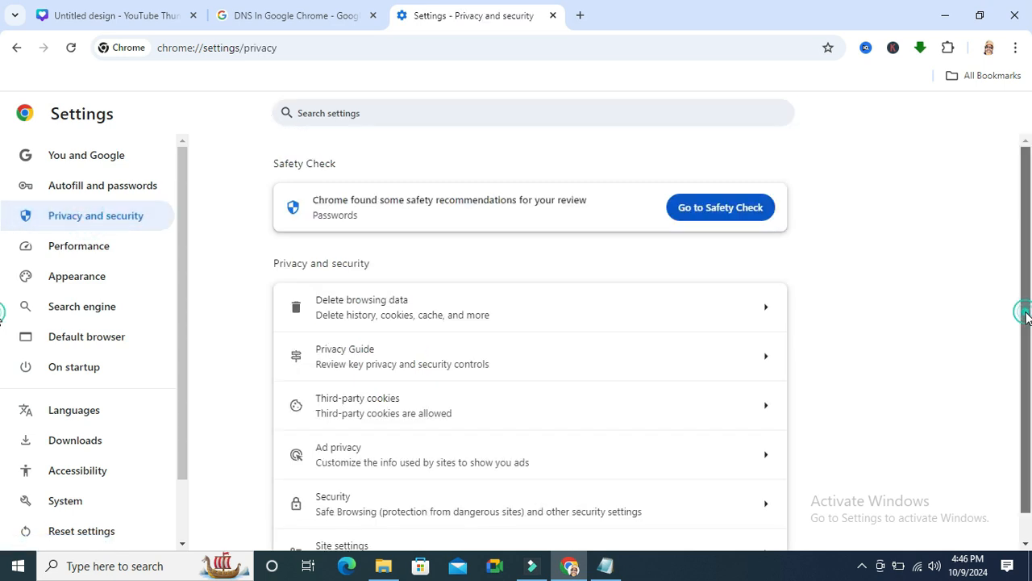
scroll(down, 3)
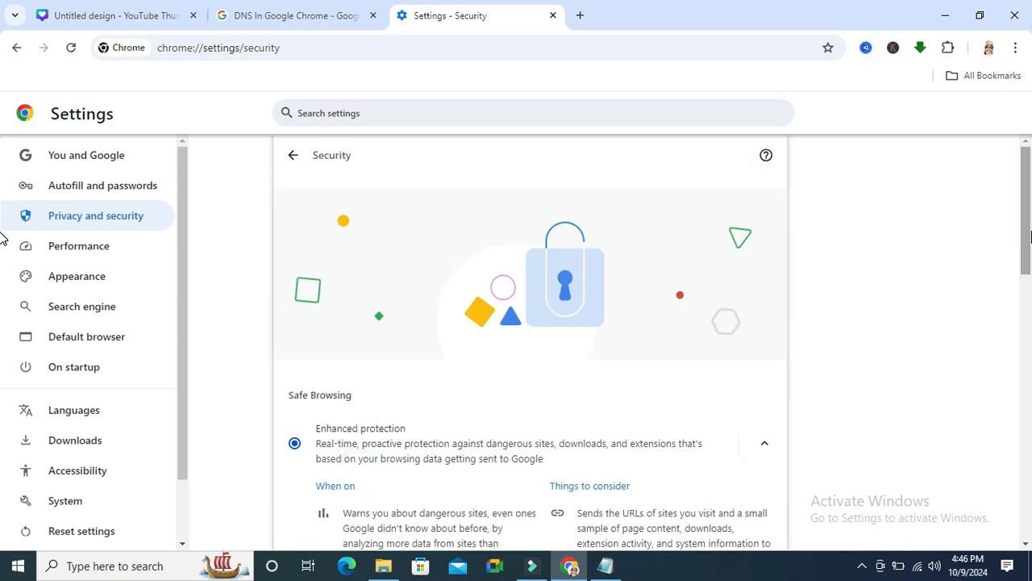
scroll(down, 3)
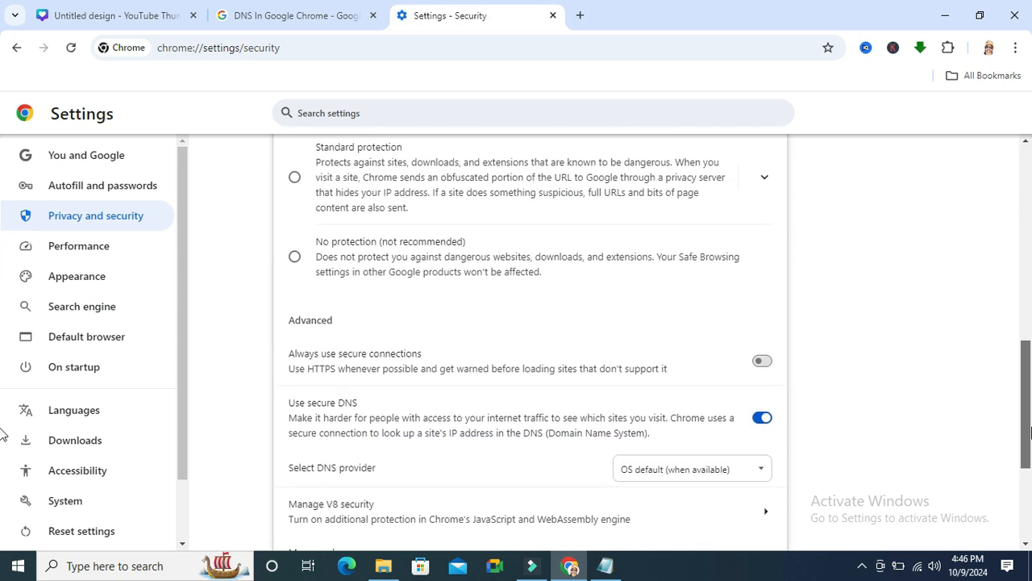
scroll(down, 3)
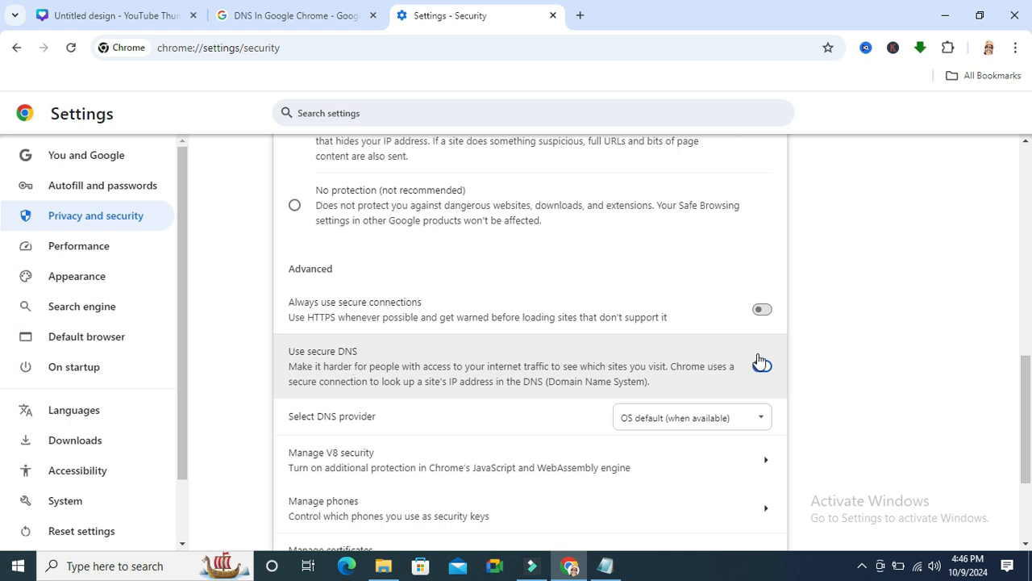
Switch off the 'Use secure DNS' toggle so the DNS provider choice disappears.
click(761, 365)
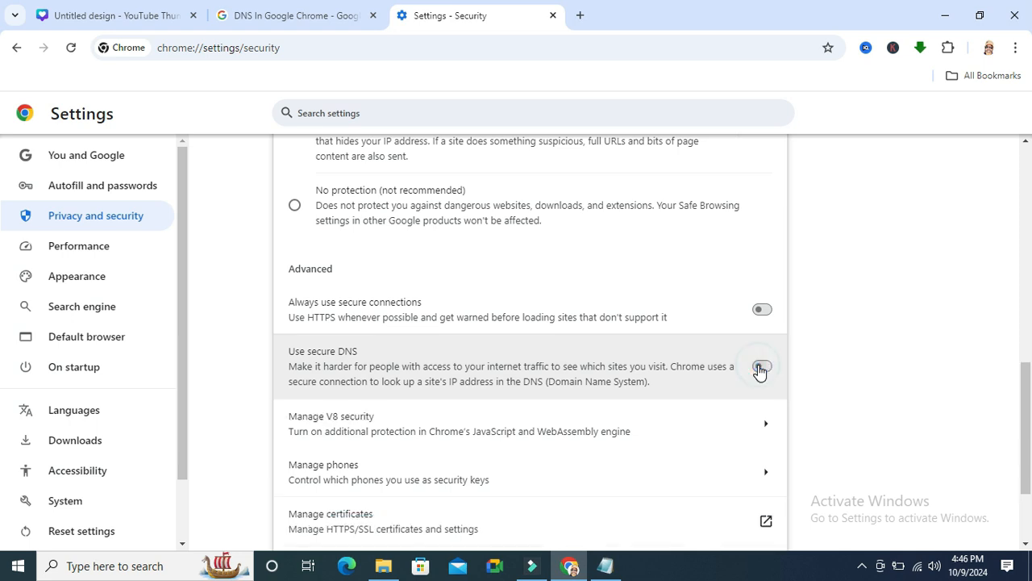
click(761, 366)
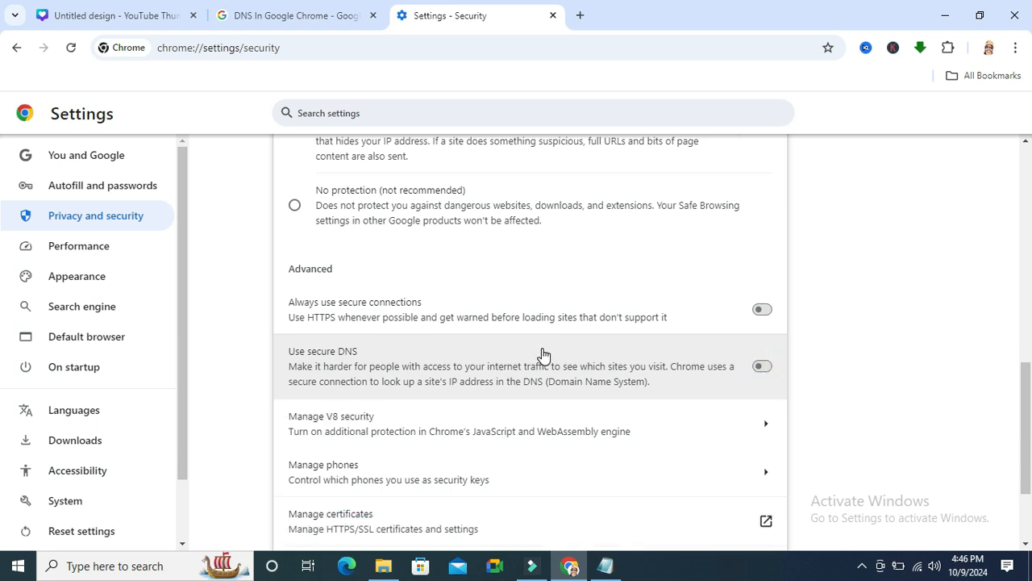
mouse_move(722, 319)
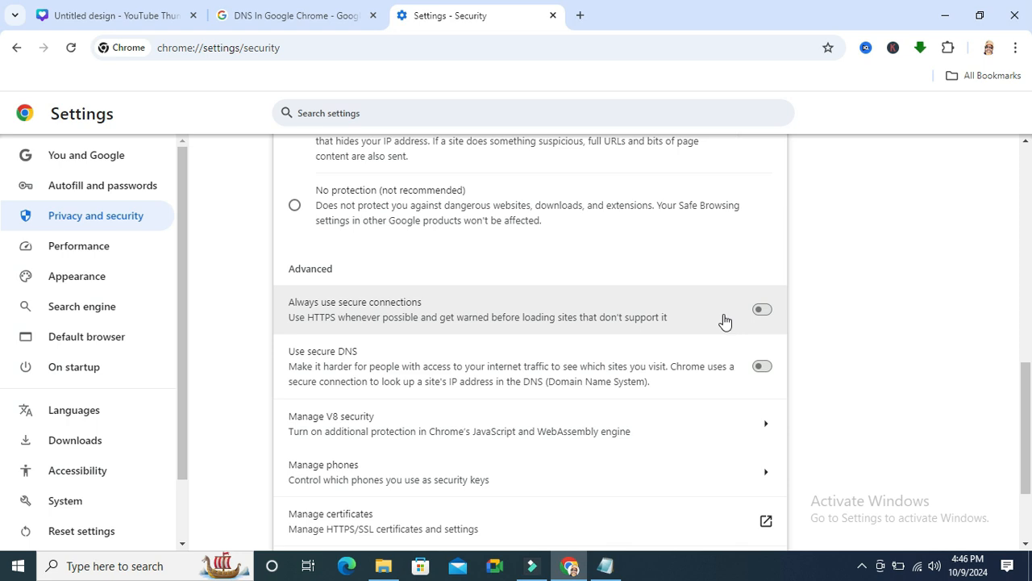
mouse_move(912, 355)
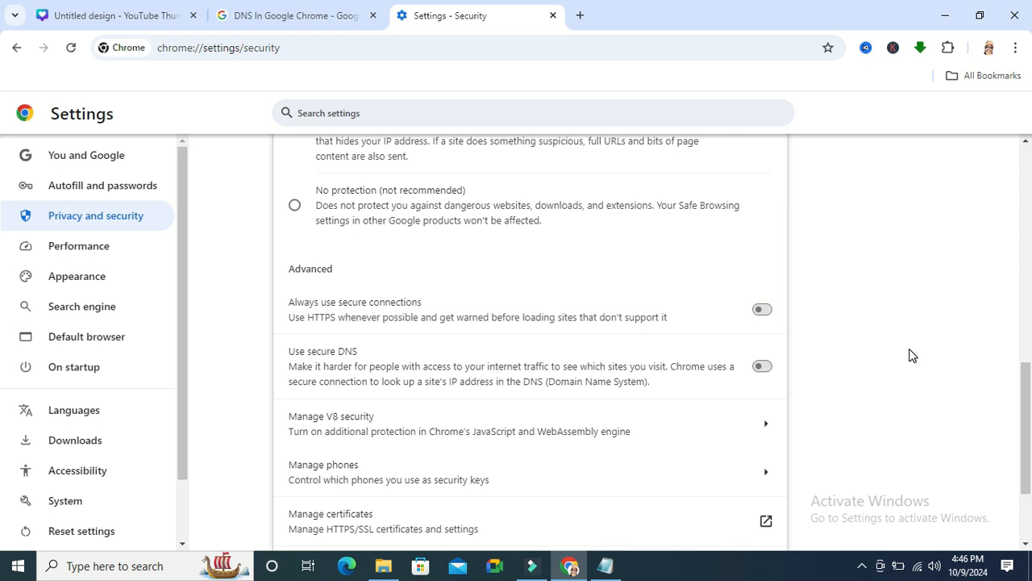